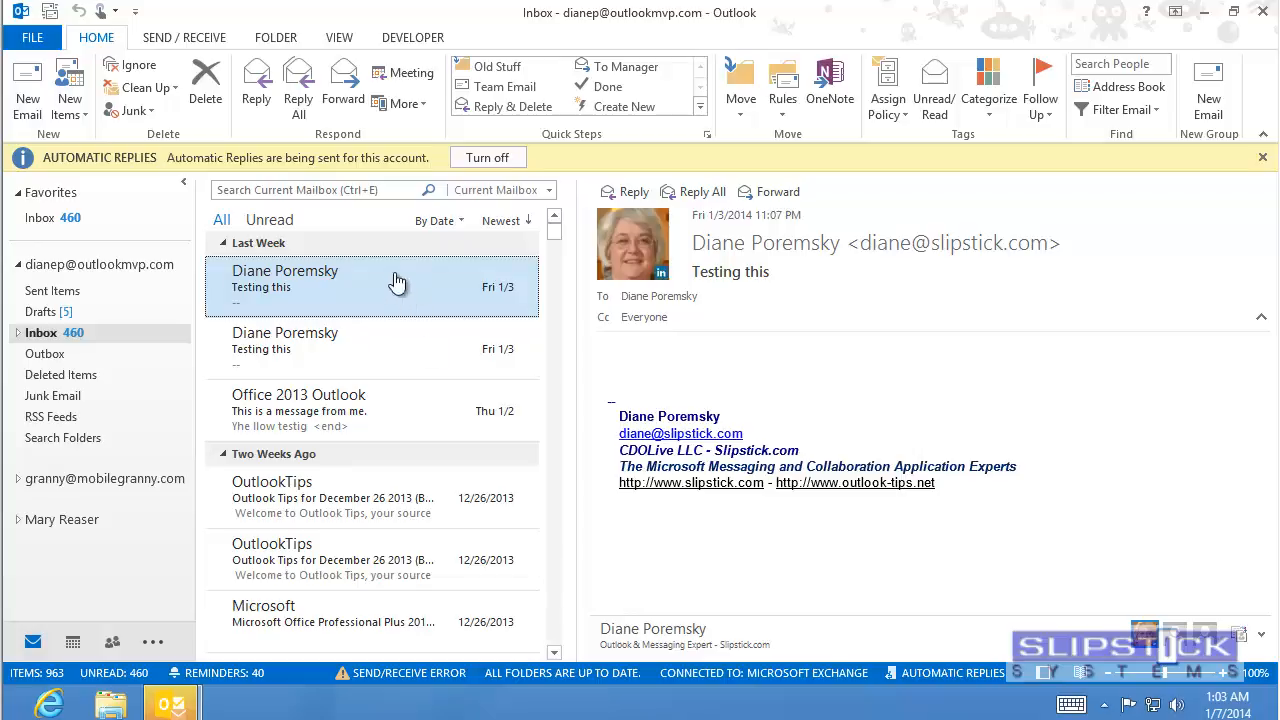
mouse_move(72, 96)
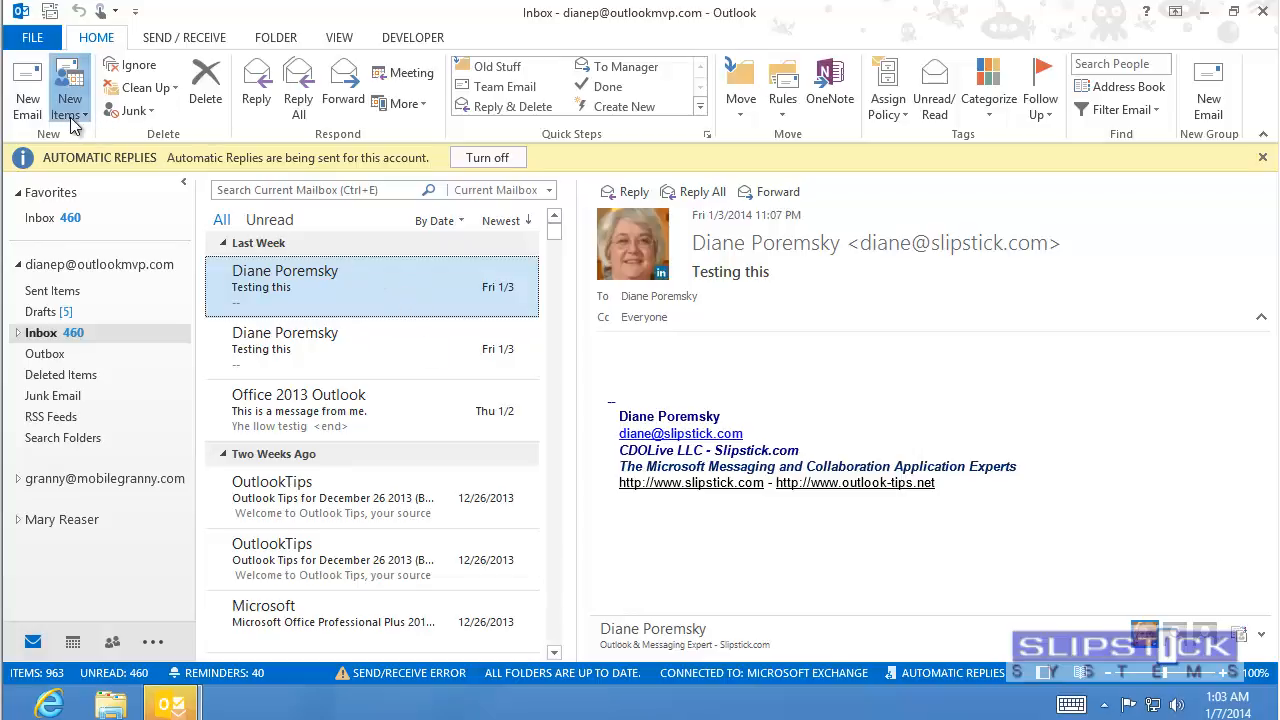
Create a new blank contact from the Home tab's New Items list
left_click(70, 96)
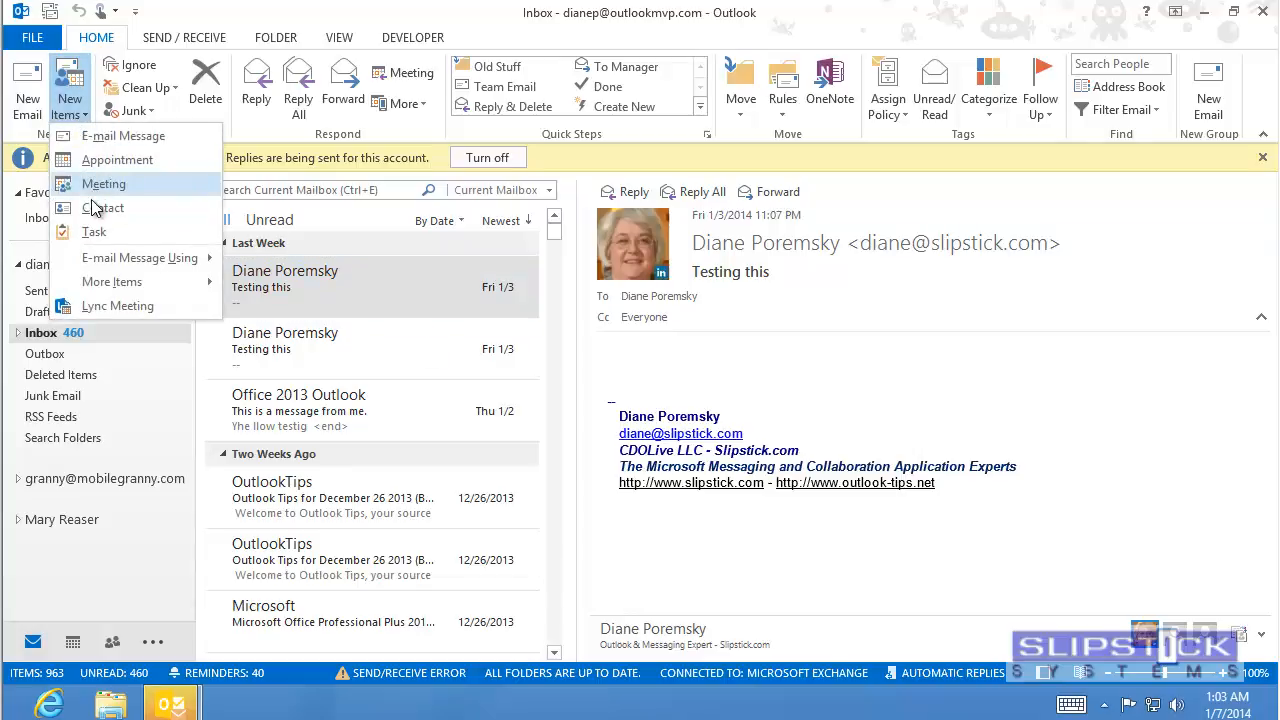
left_click(104, 208)
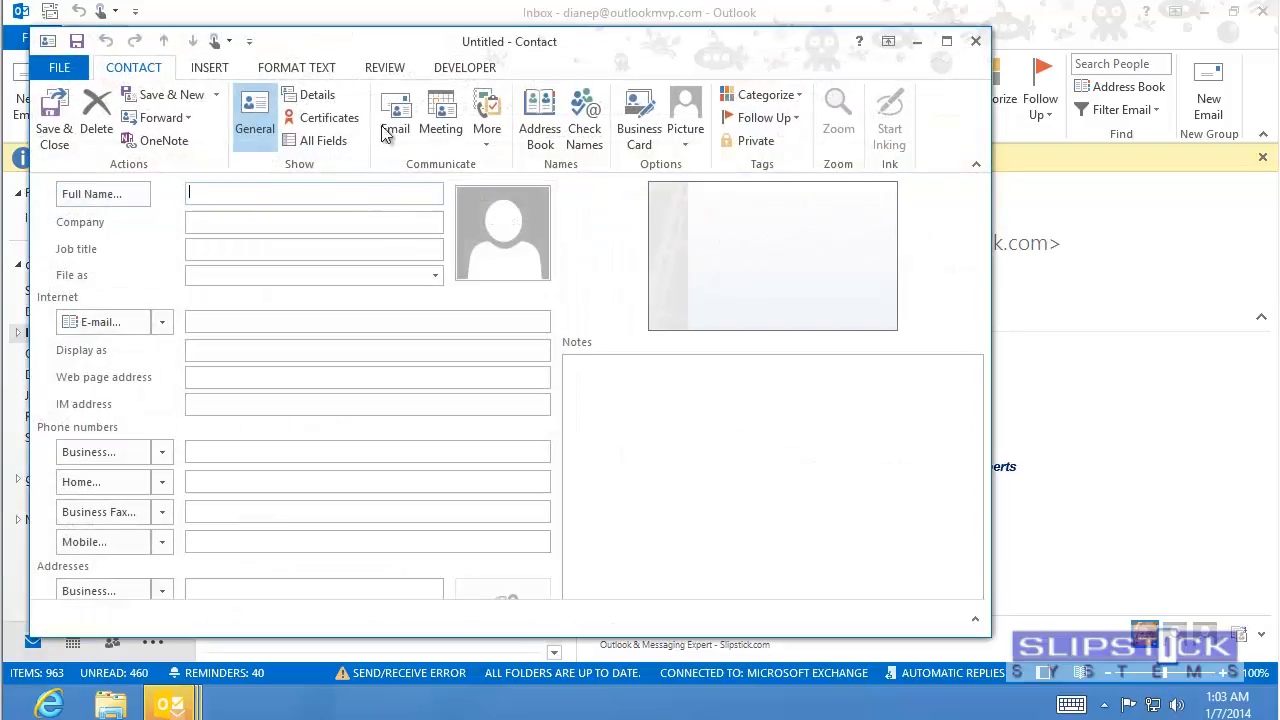
Switch the new contact into form design mode via the Developer tab
left_click(464, 68)
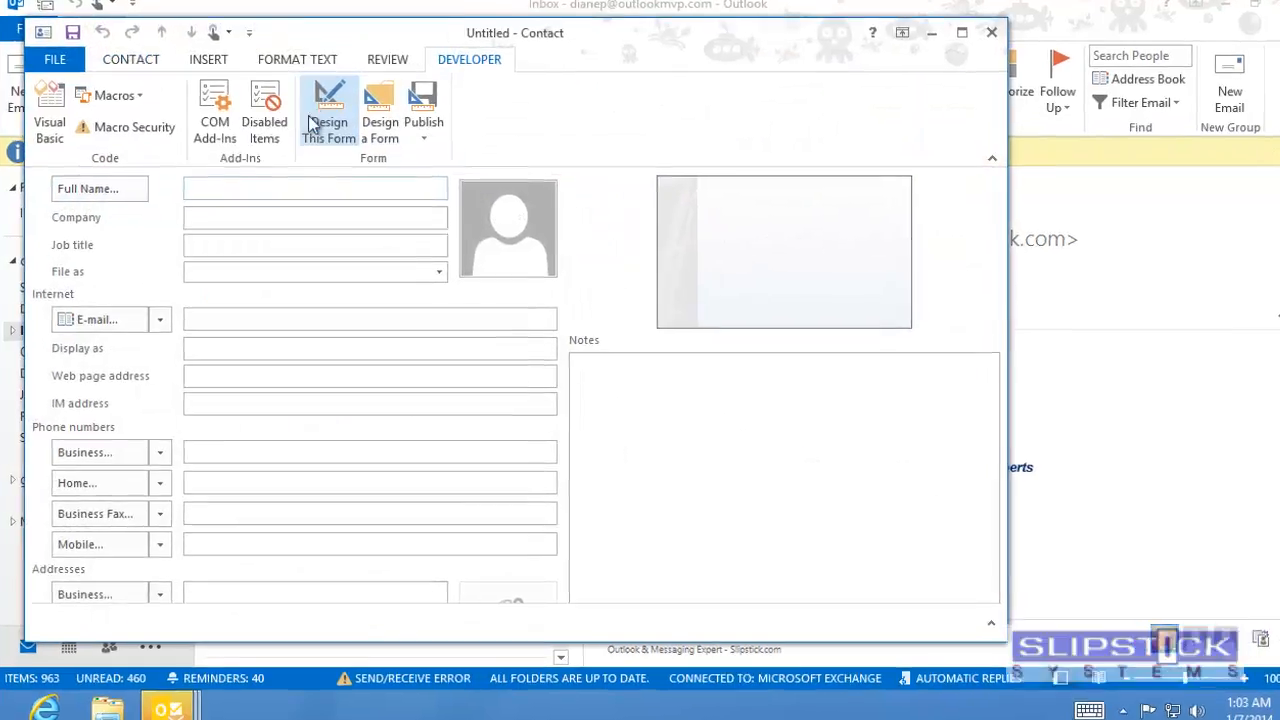
left_click(328, 108)
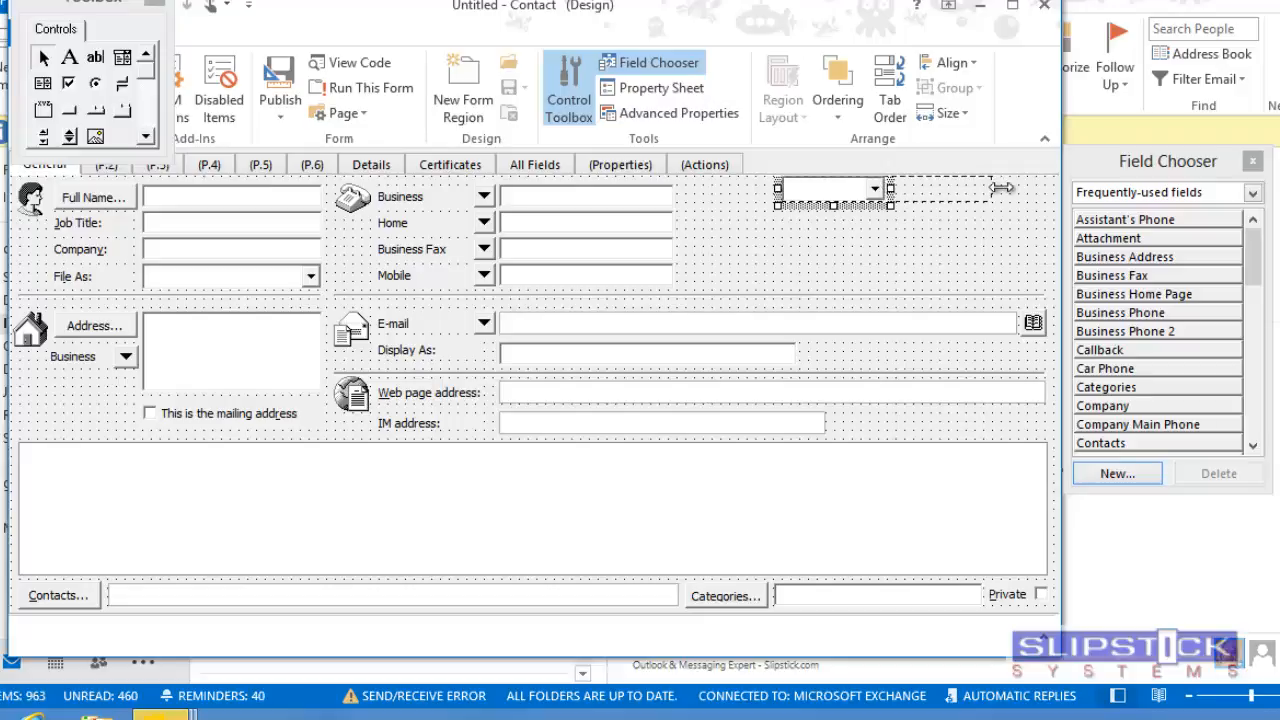
Bind the combo box's value to a new text field named txtValue
right_click(850, 190)
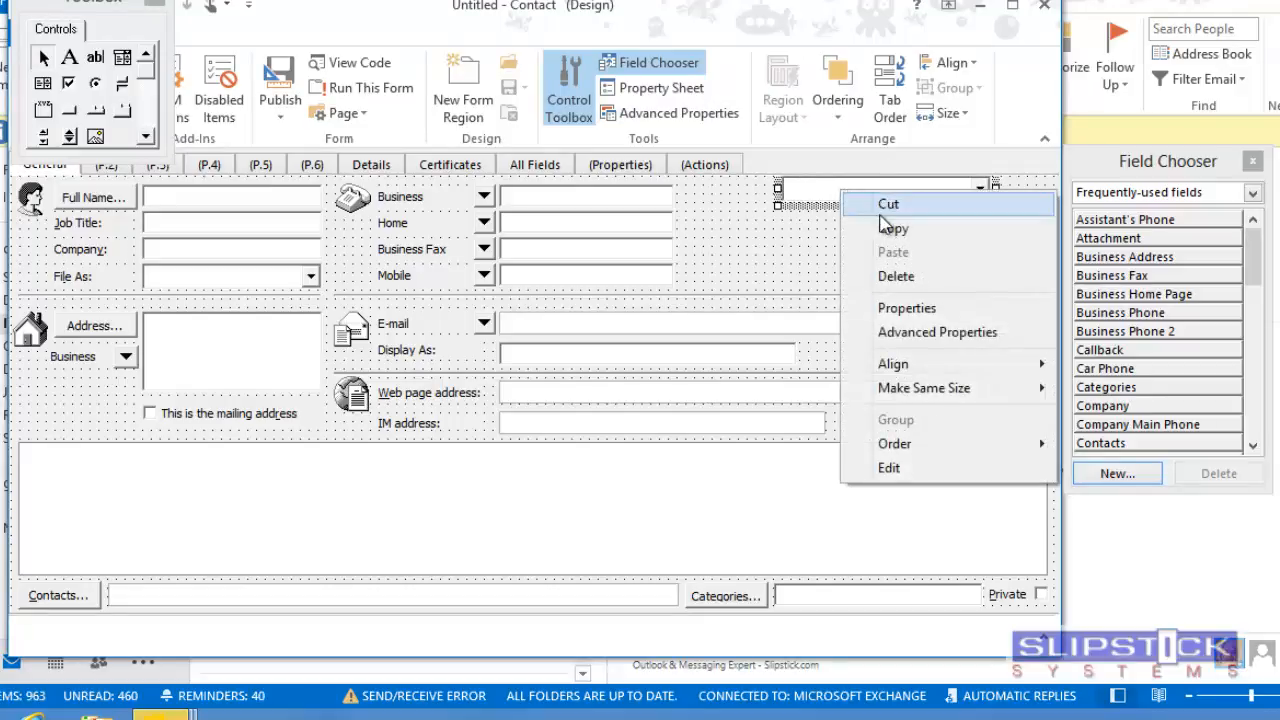
left_click(906, 308)
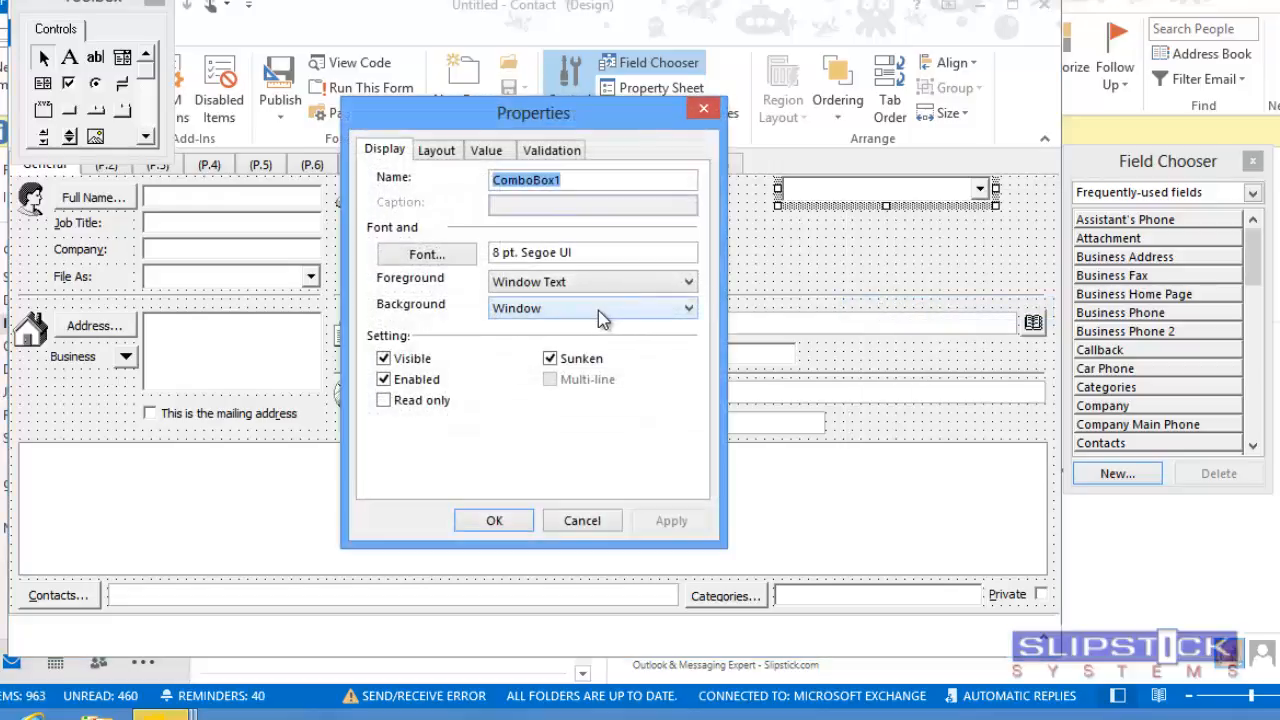
left_click(488, 148)
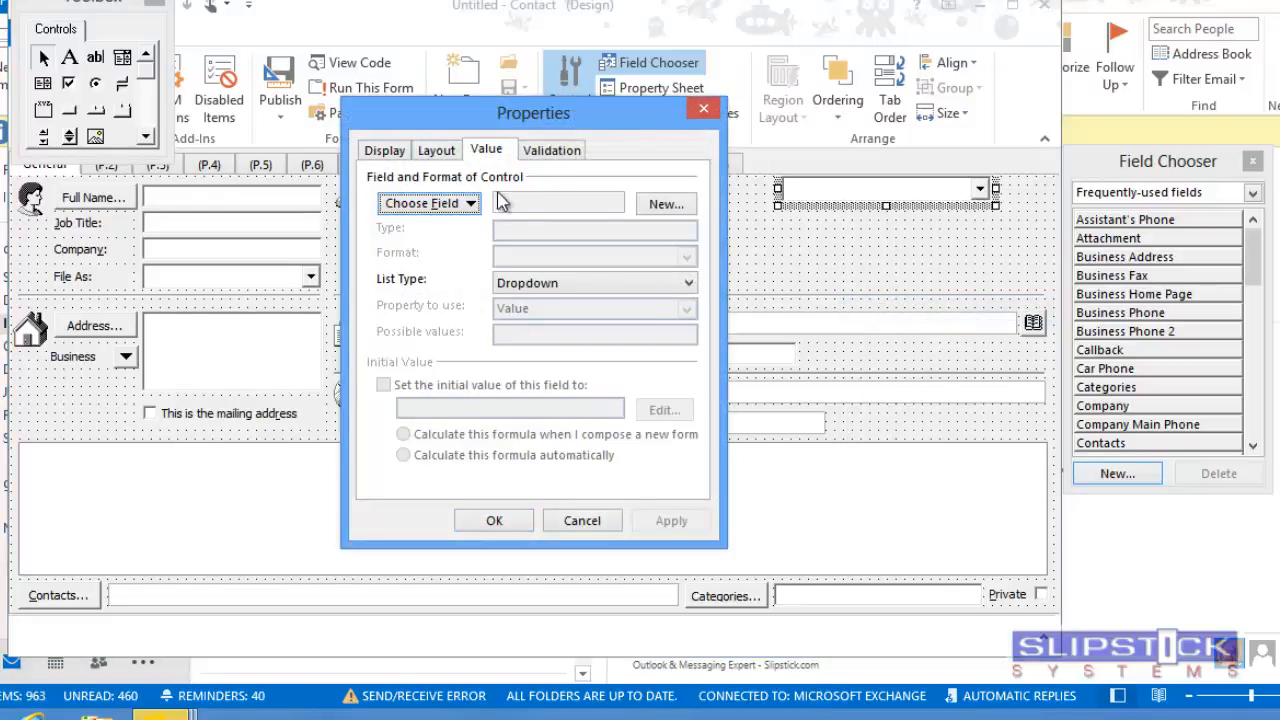
left_click(664, 204)
type("txtVal")
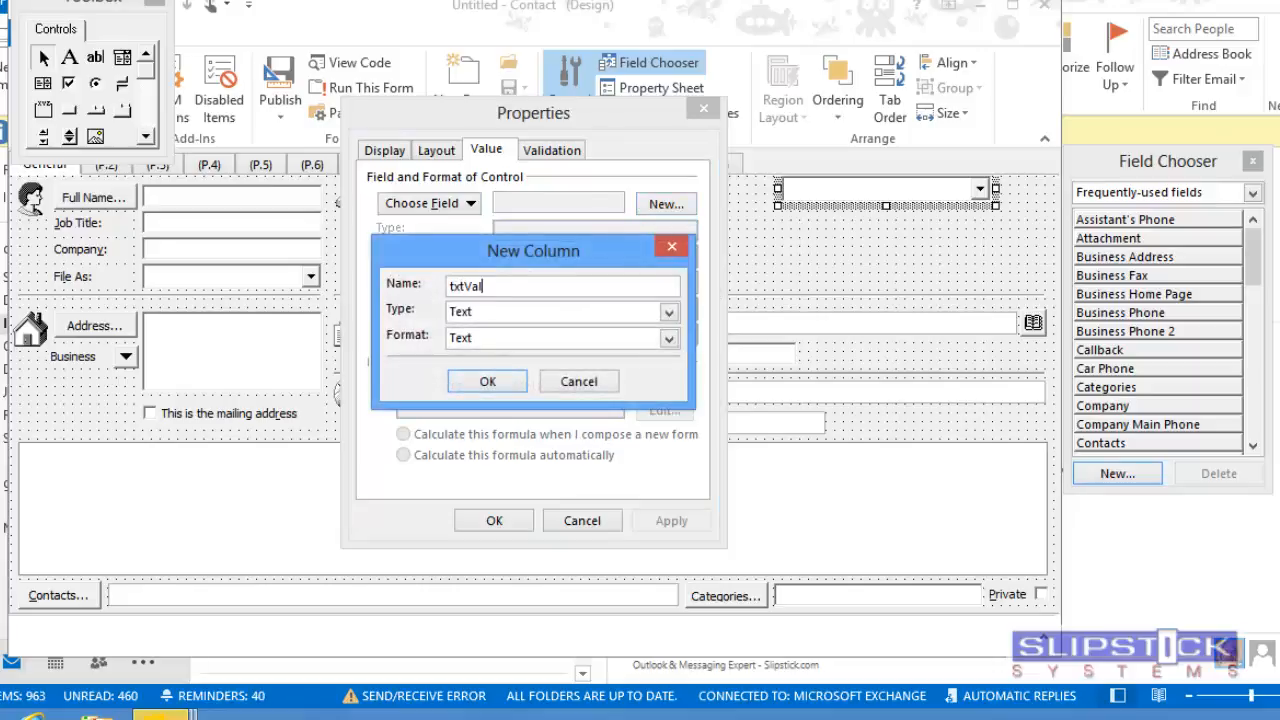
left_click(488, 380)
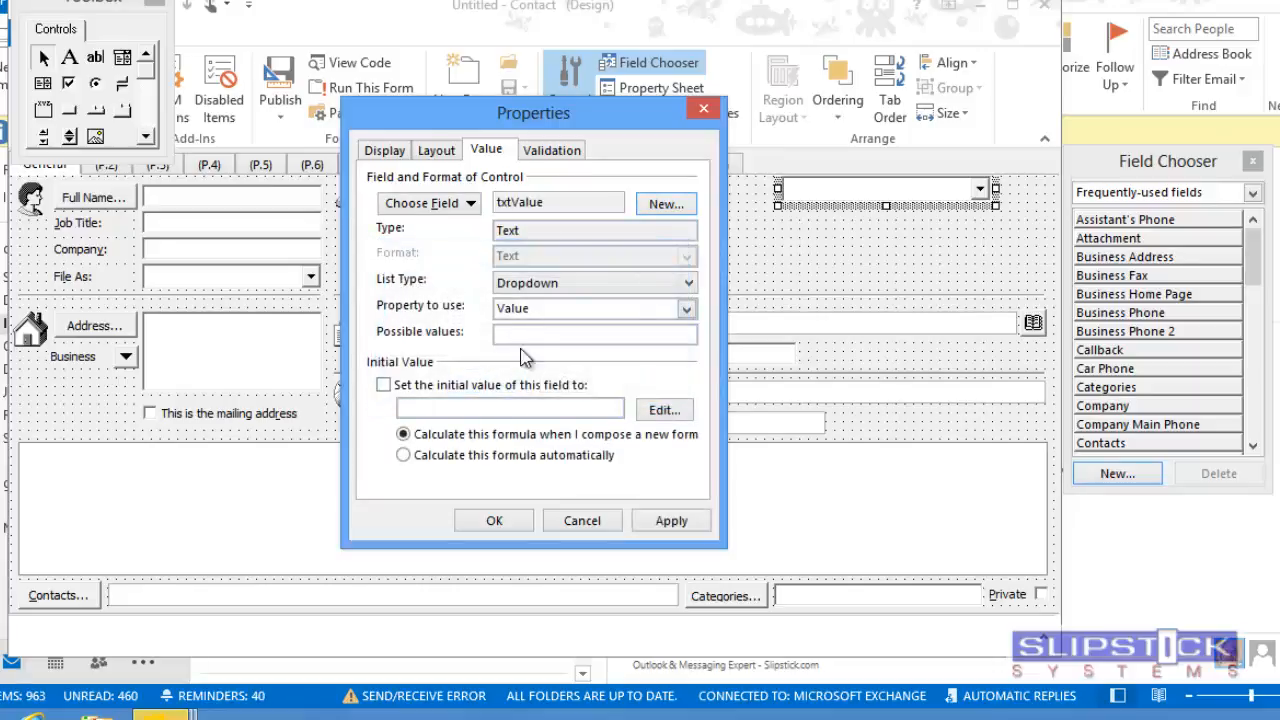
Set the combo box's possible values to Employee, Contractor, Visitor, Other and apply
left_click(588, 332)
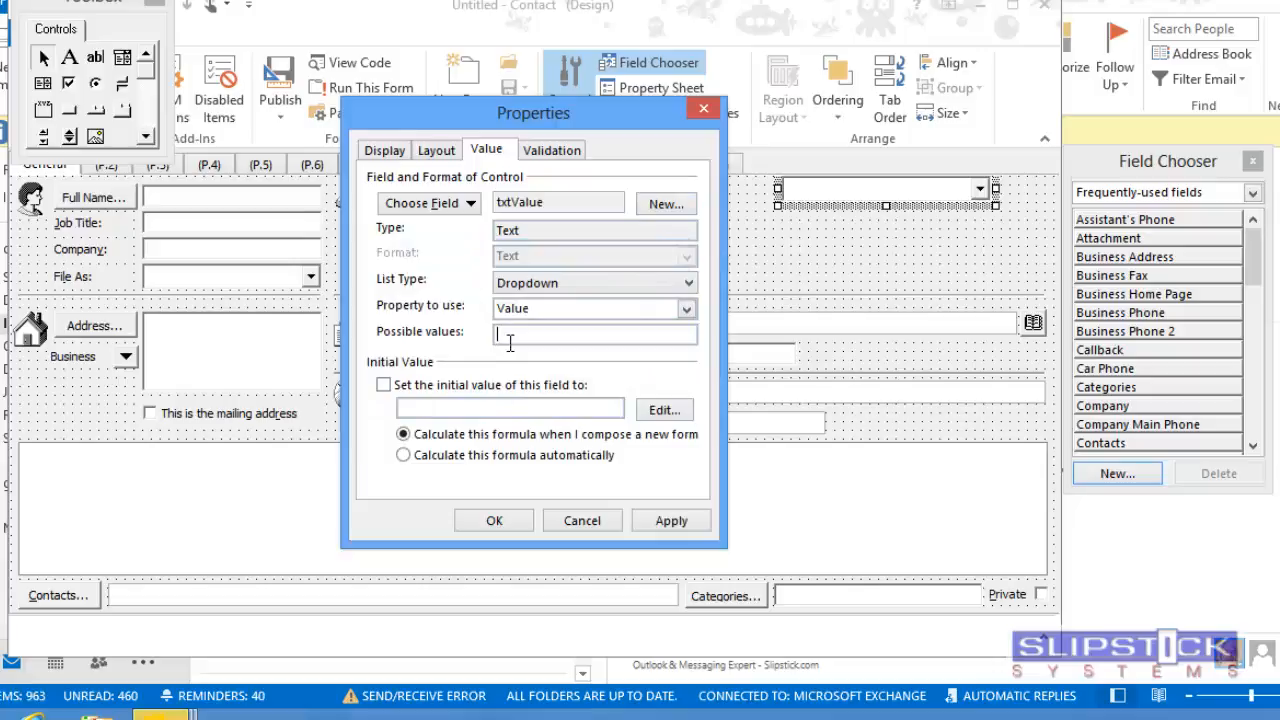
type("Employee,Contractor,Visitor,")
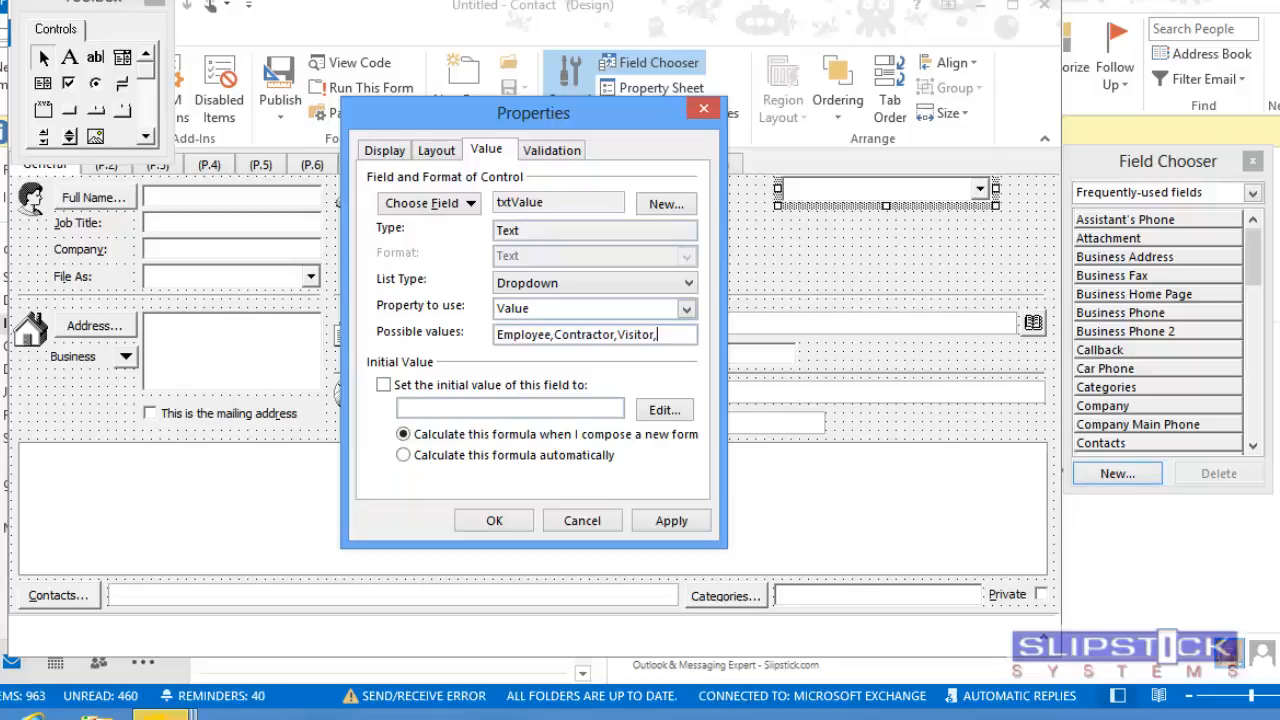
type("Other")
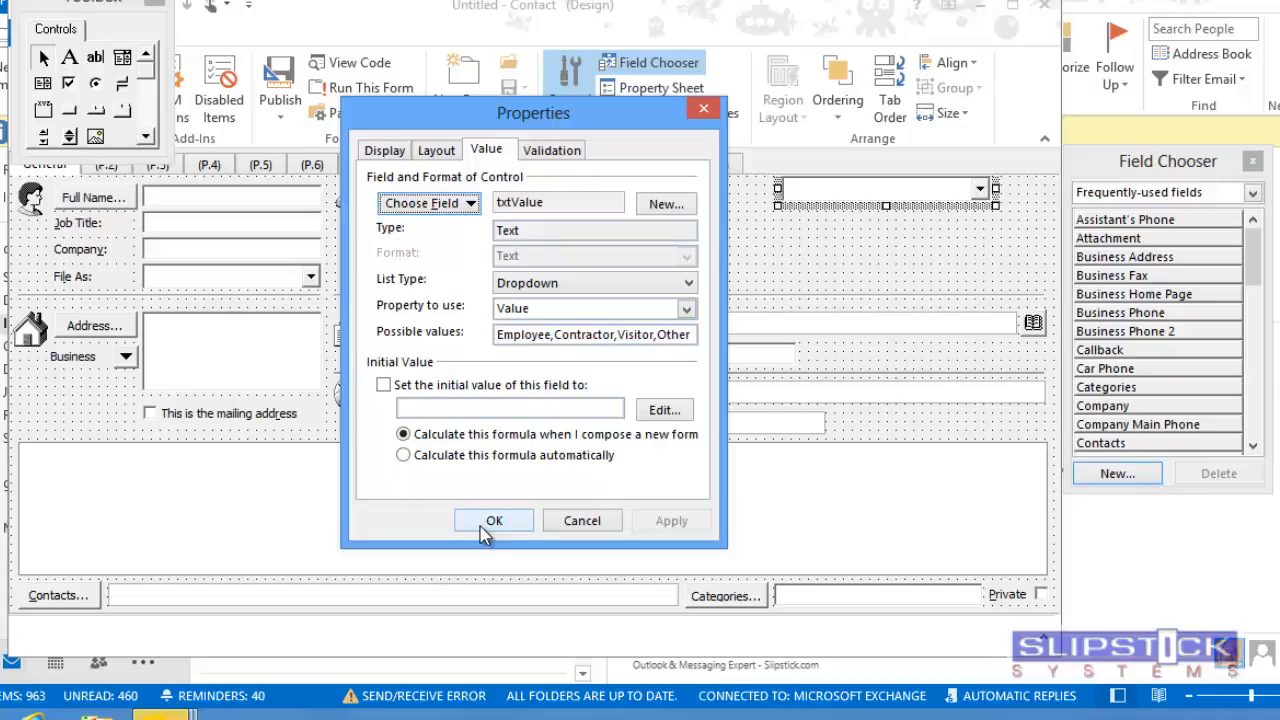
left_click(492, 520)
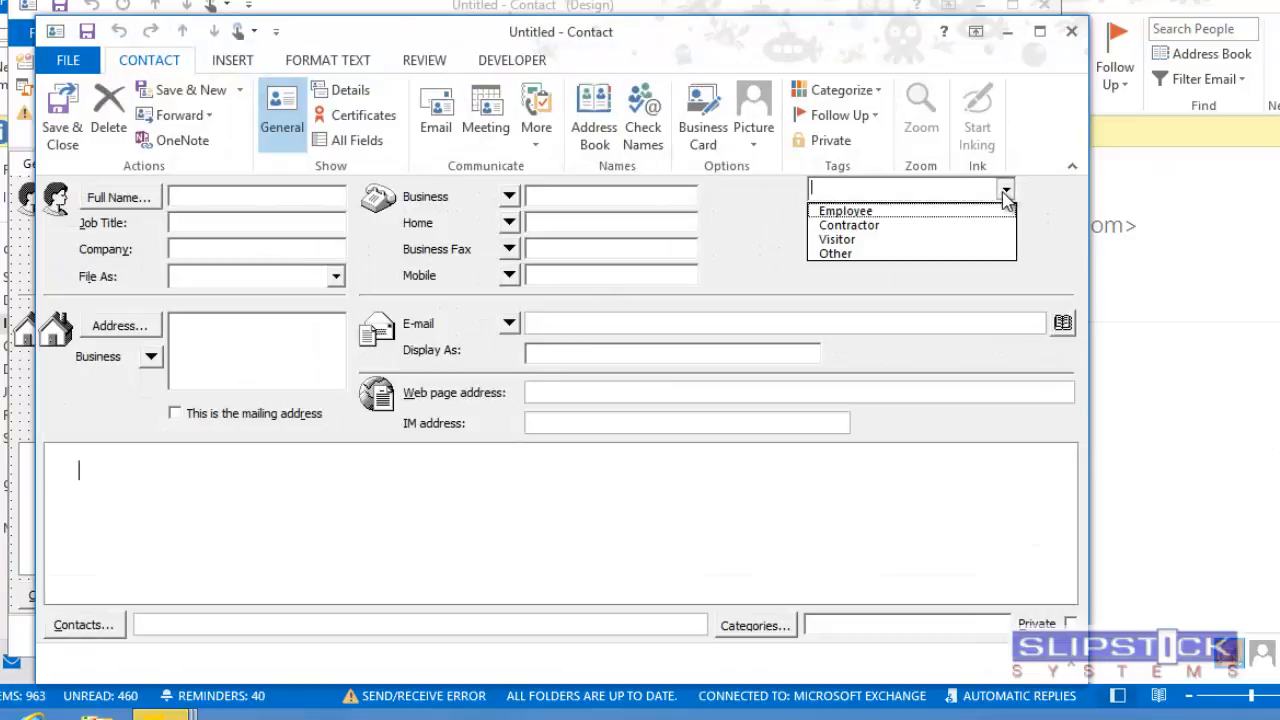
Choose Employee in the running form's combo box and close the test contact
left_click(844, 210)
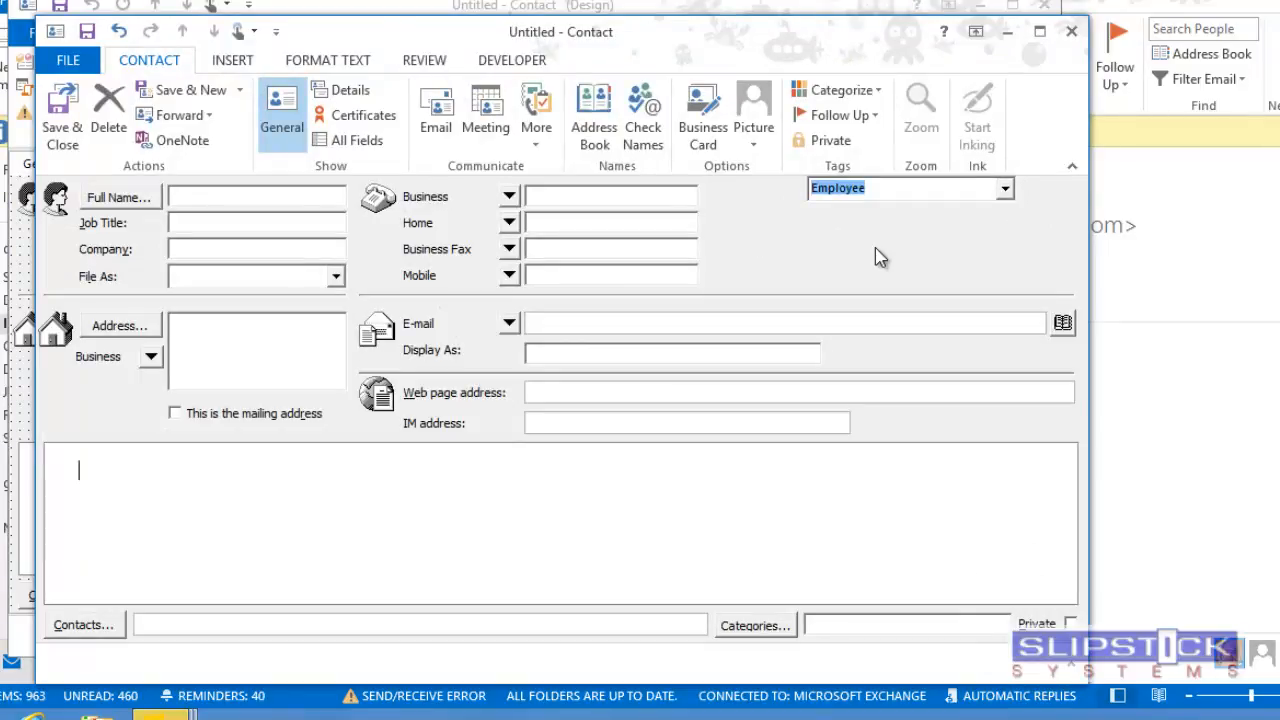
mouse_move(1024, 68)
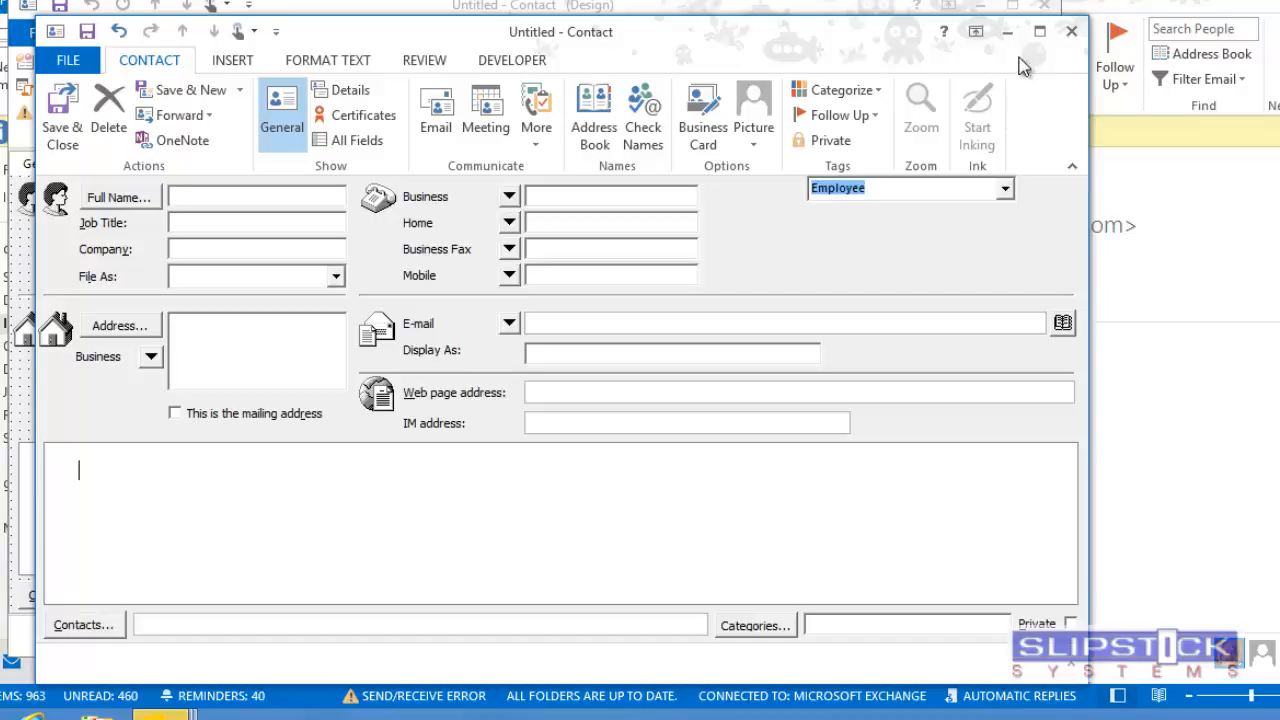
left_click(1072, 32)
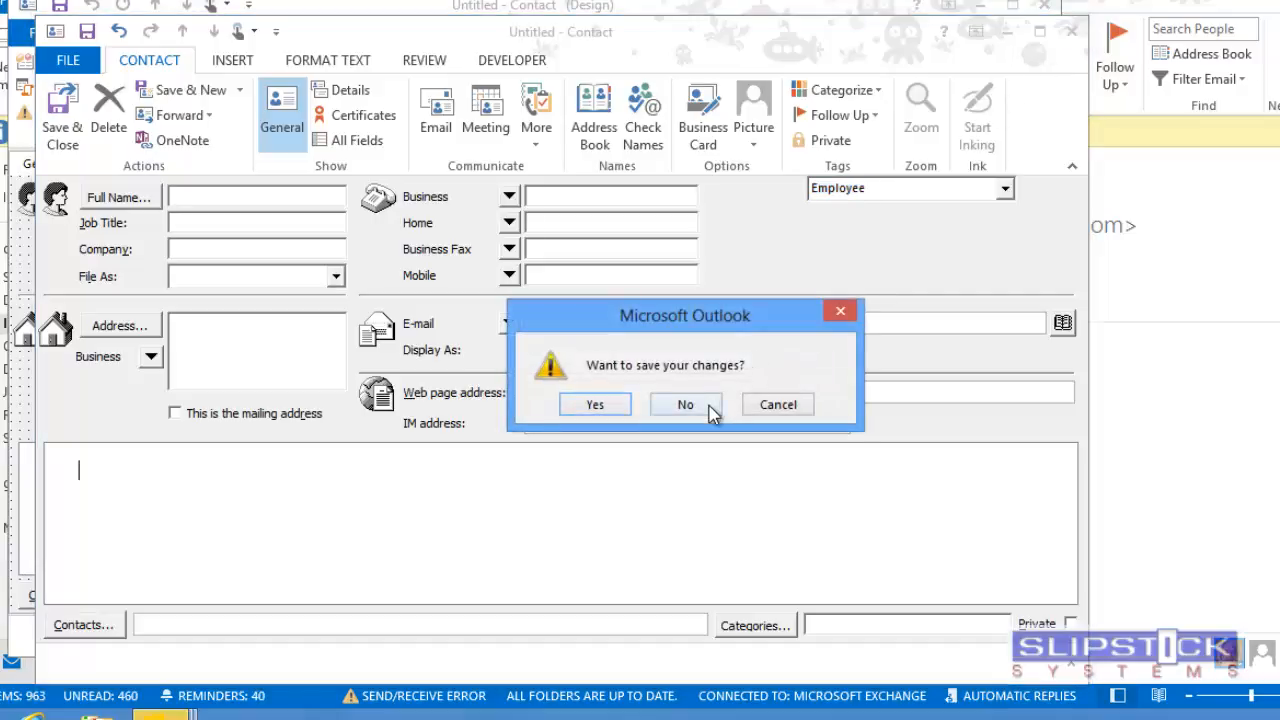
Discard the test changes and drag the folder's txtValue field beside the combo box
left_click(684, 404)
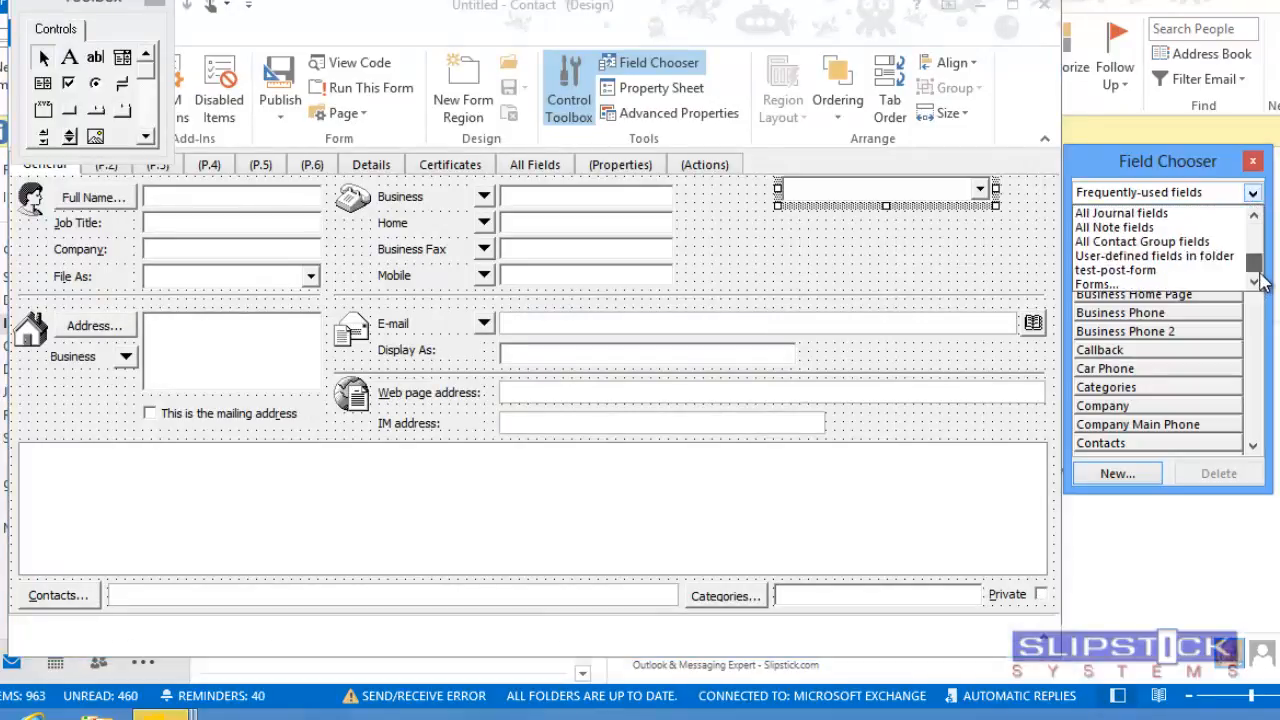
left_click(1166, 256)
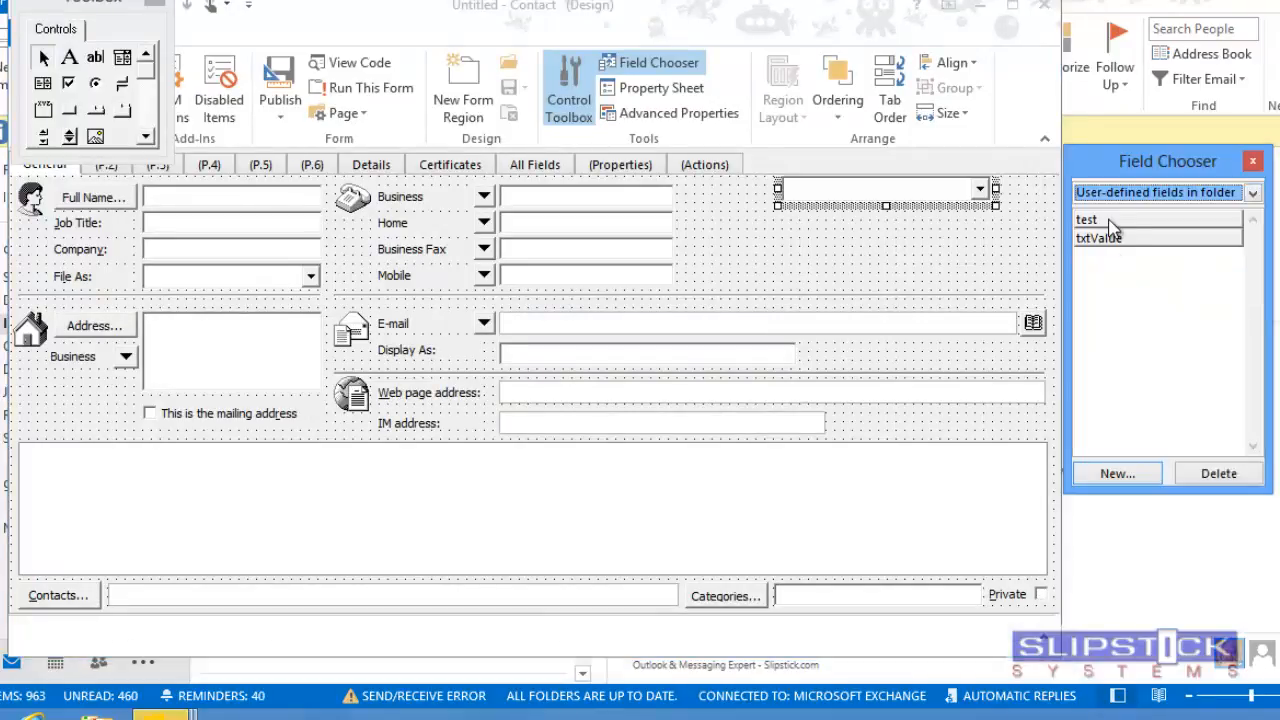
left_click_drag(1098, 238, 836, 248)
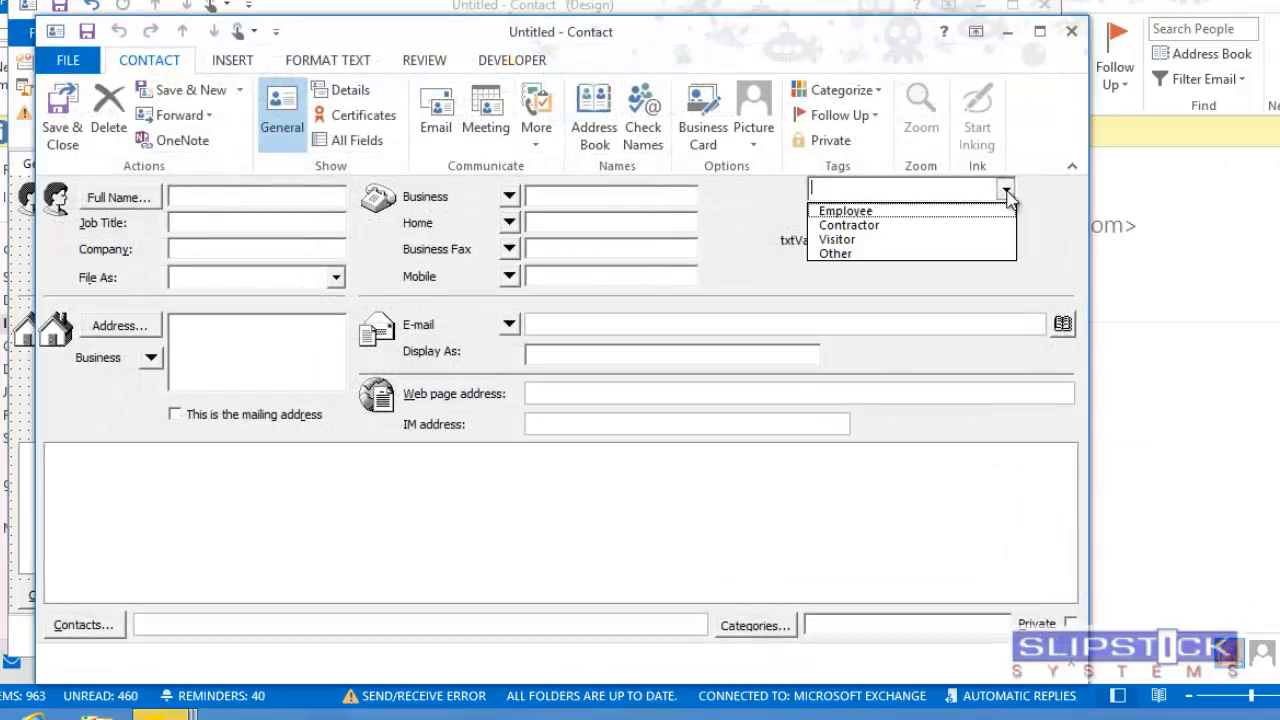
Choose Employee again so the txtValue box also fills with Employee
left_click(844, 210)
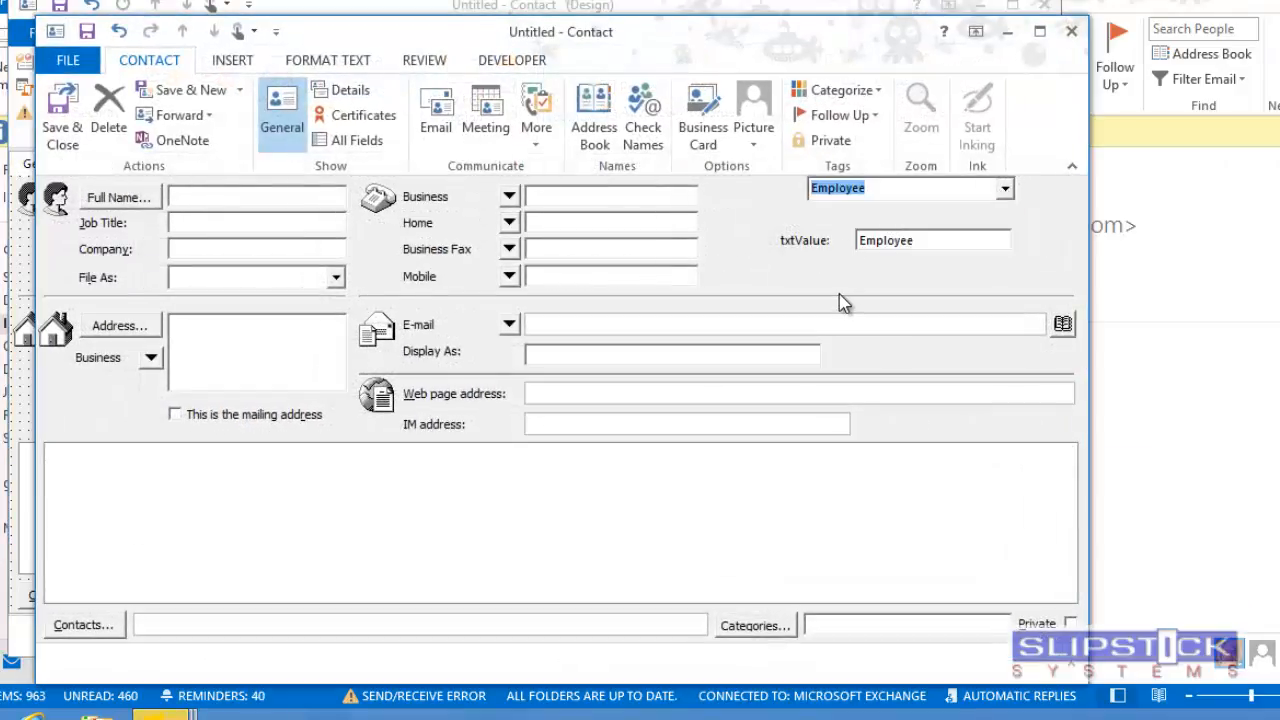